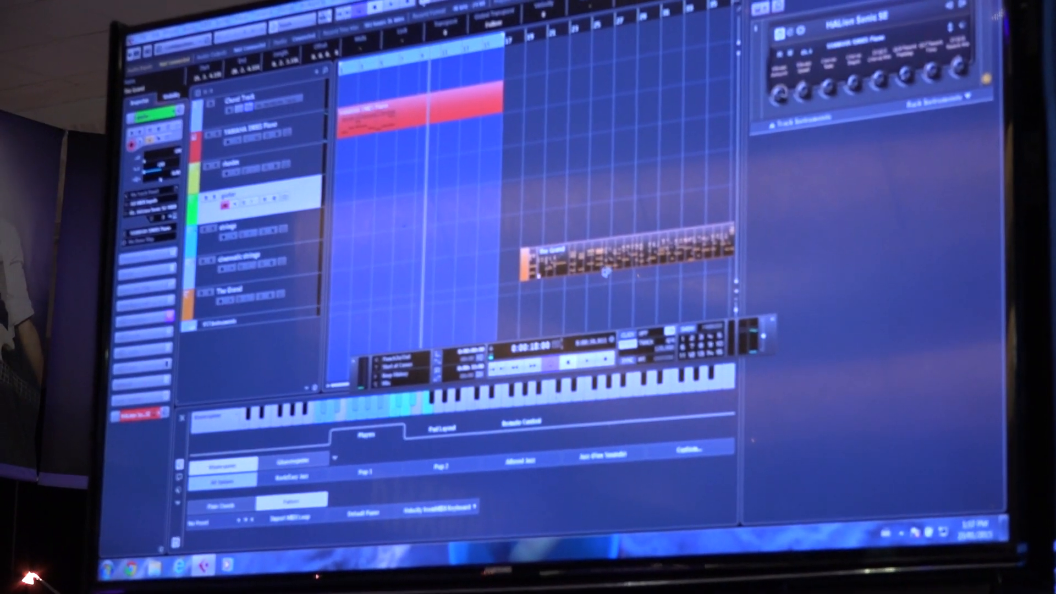
# Step: Assign the chord track's chords to the Chord Pads via the pad zone context menu
pyautogui.rightClick(604, 272)
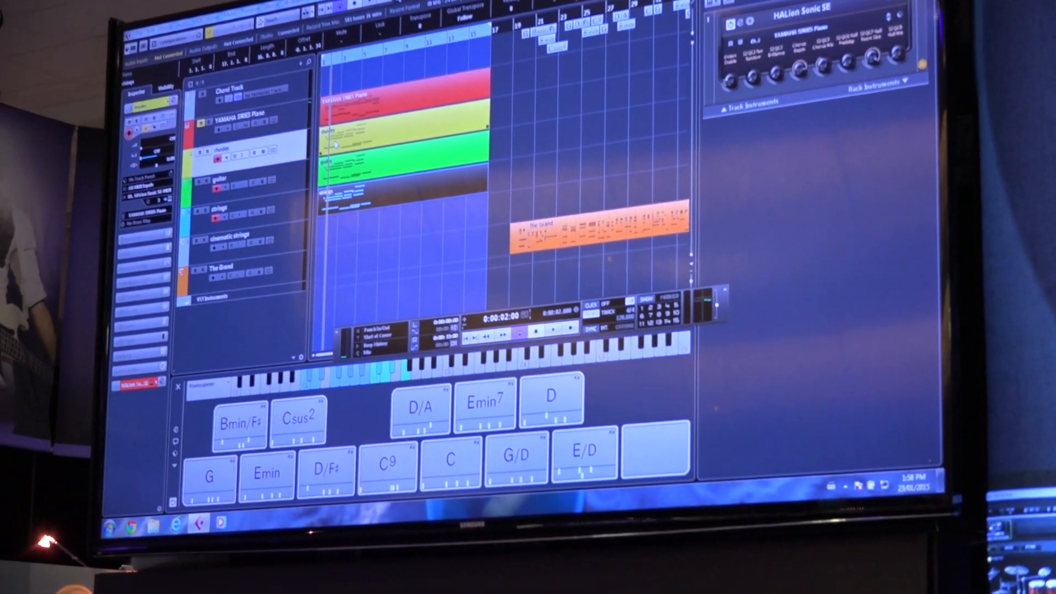
# Step: Render the Rhodes MIDI part in place to audio using the chosen Render Settings
pyautogui.rightClick(371, 141)
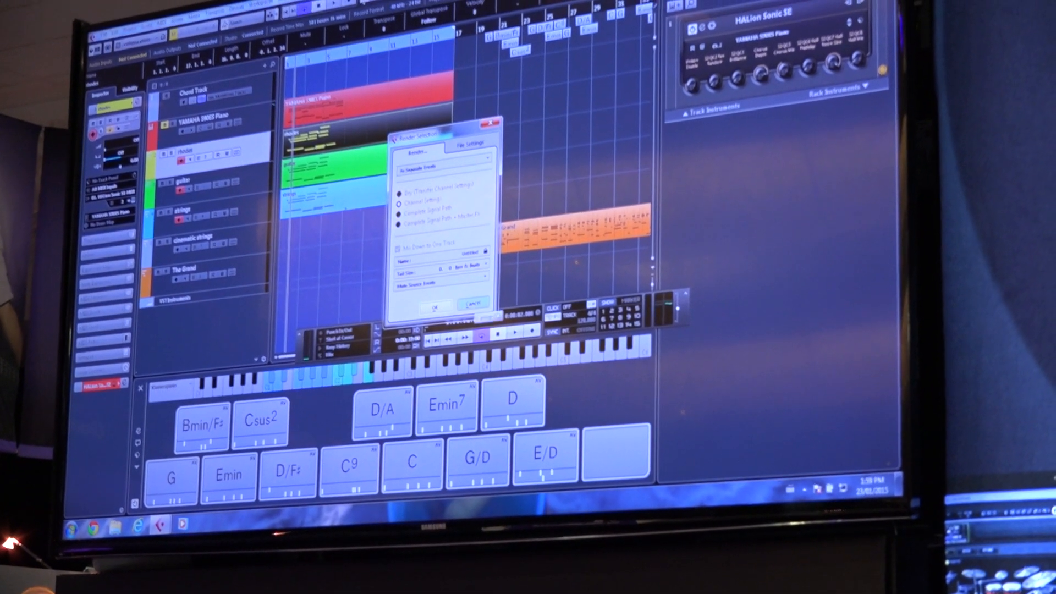
pyautogui.click(435, 306)
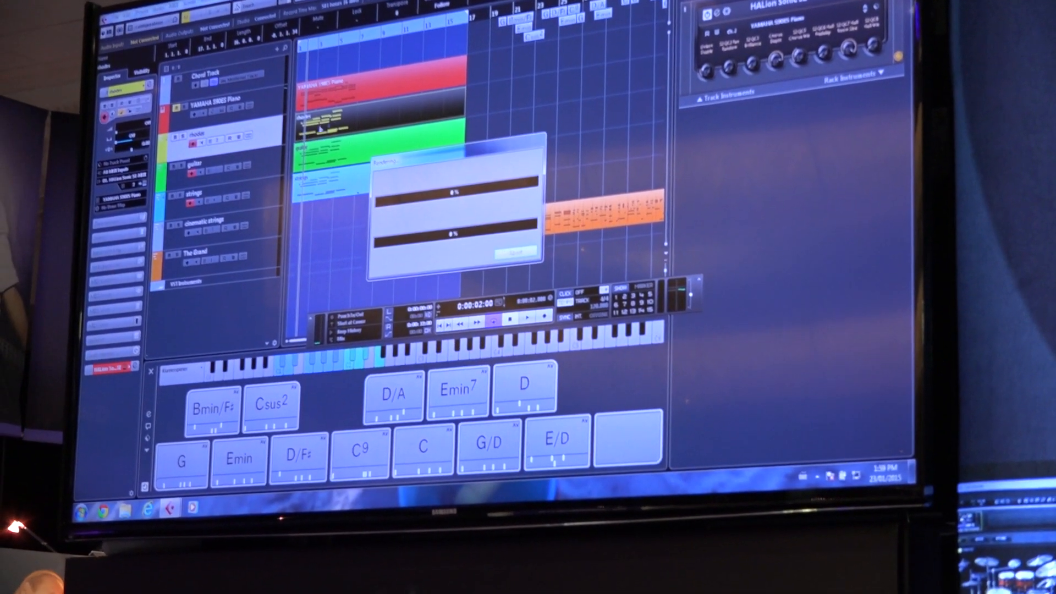